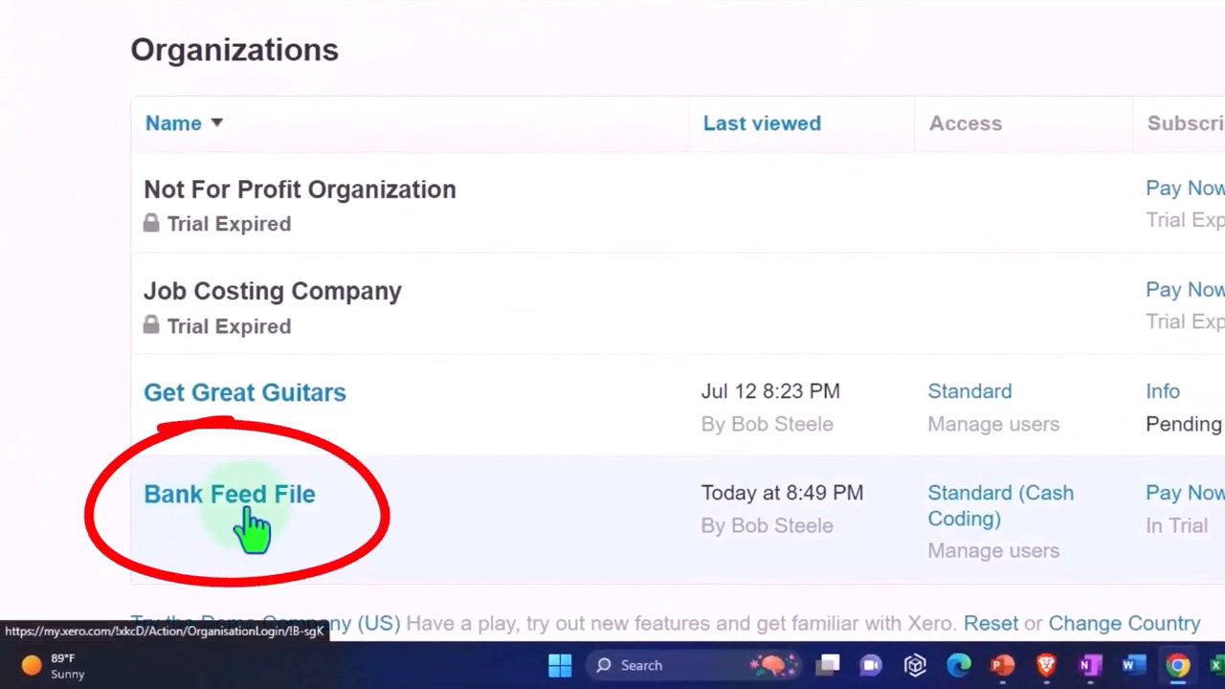
Open the Bank Feed File organization and duplicate its dashboard into two more tabs
click(229, 494)
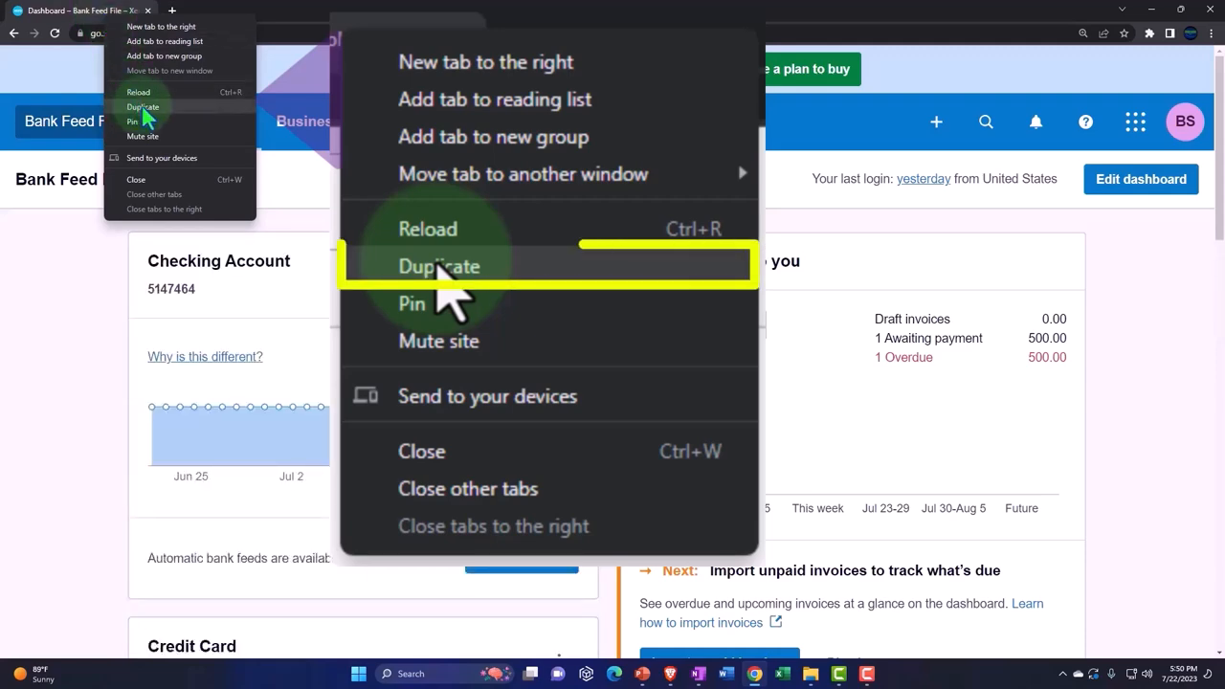
click(438, 266)
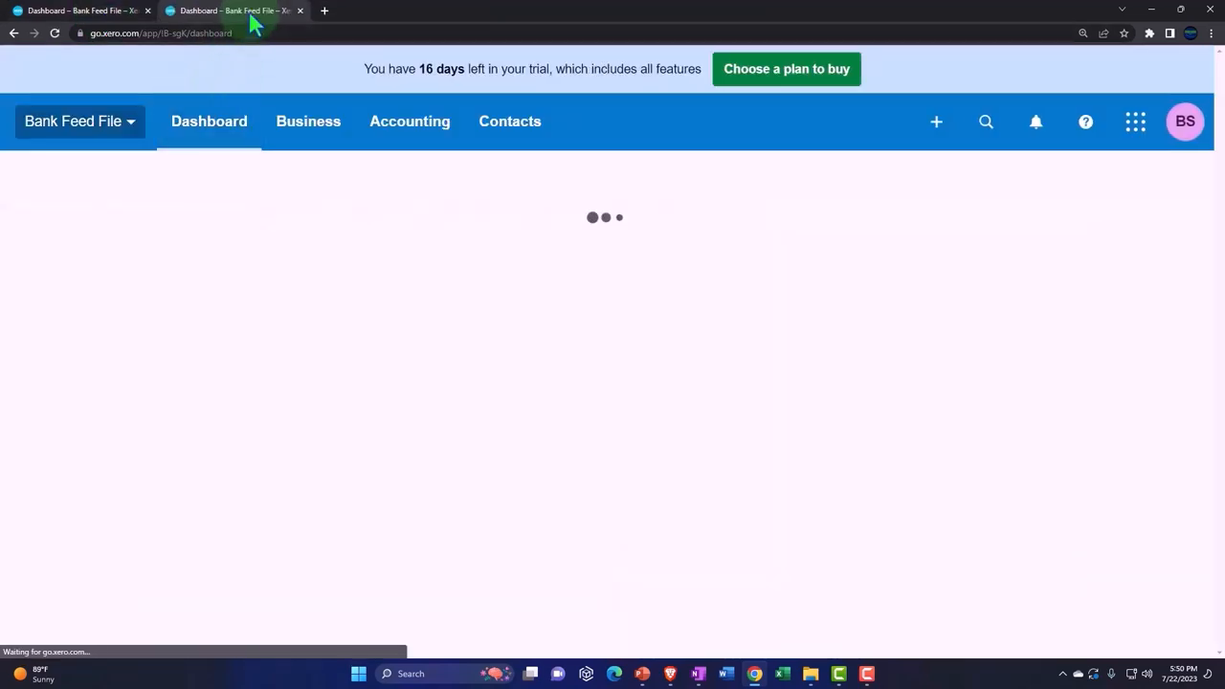
right_click(232, 11)
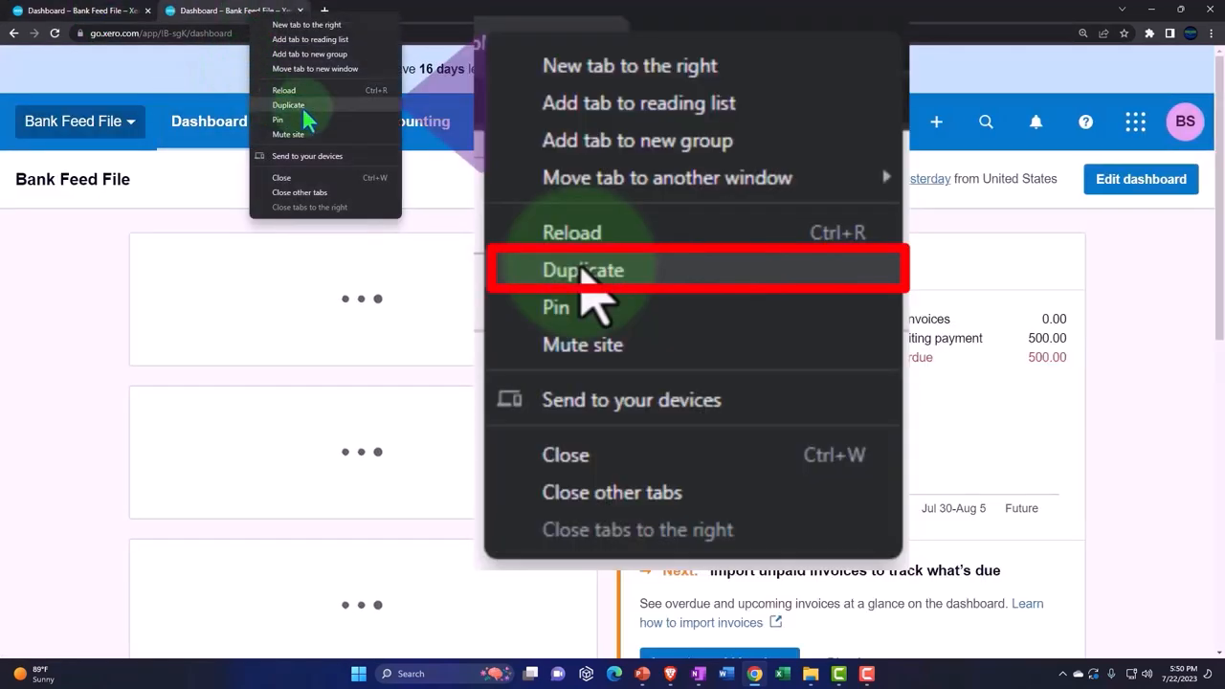
click(582, 269)
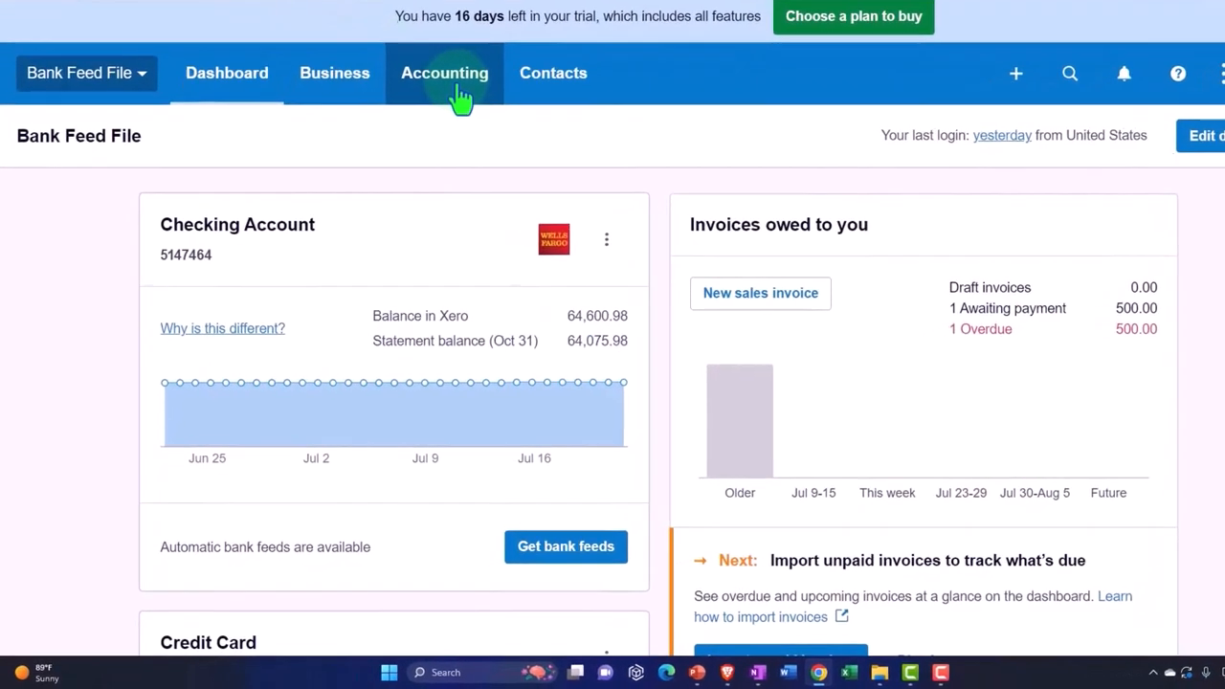
Go to Accounting > Reports to reach the Income Statement (Profit and Loss)
click(444, 72)
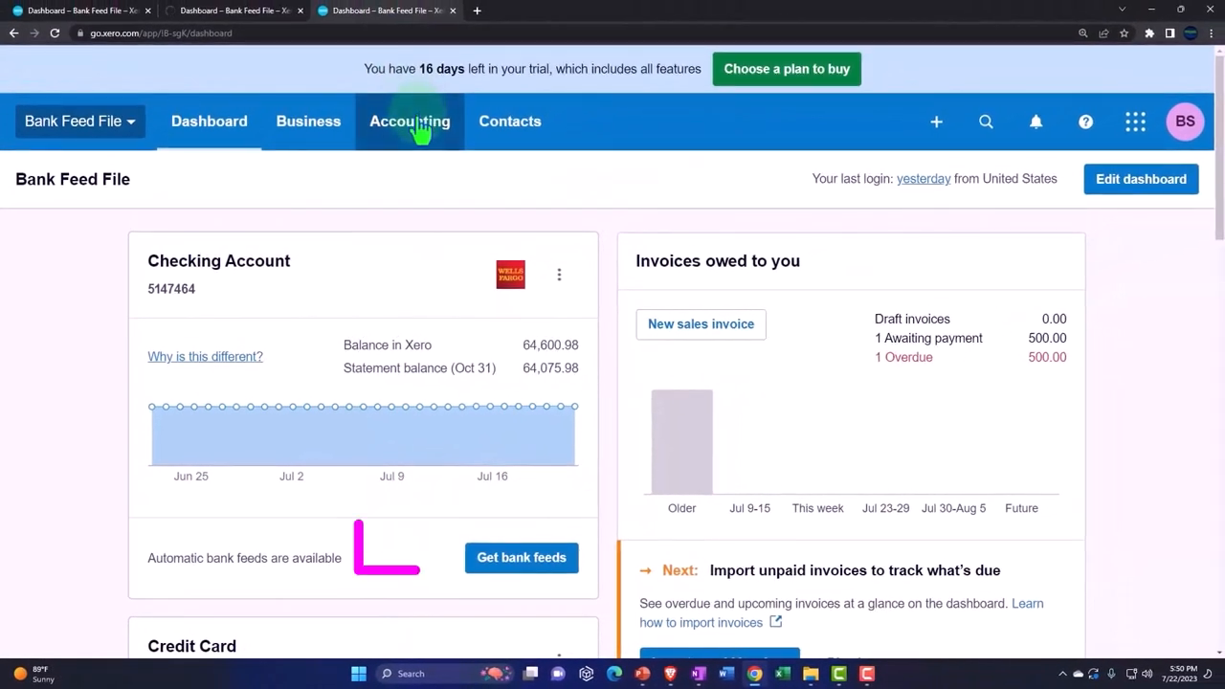
click(409, 121)
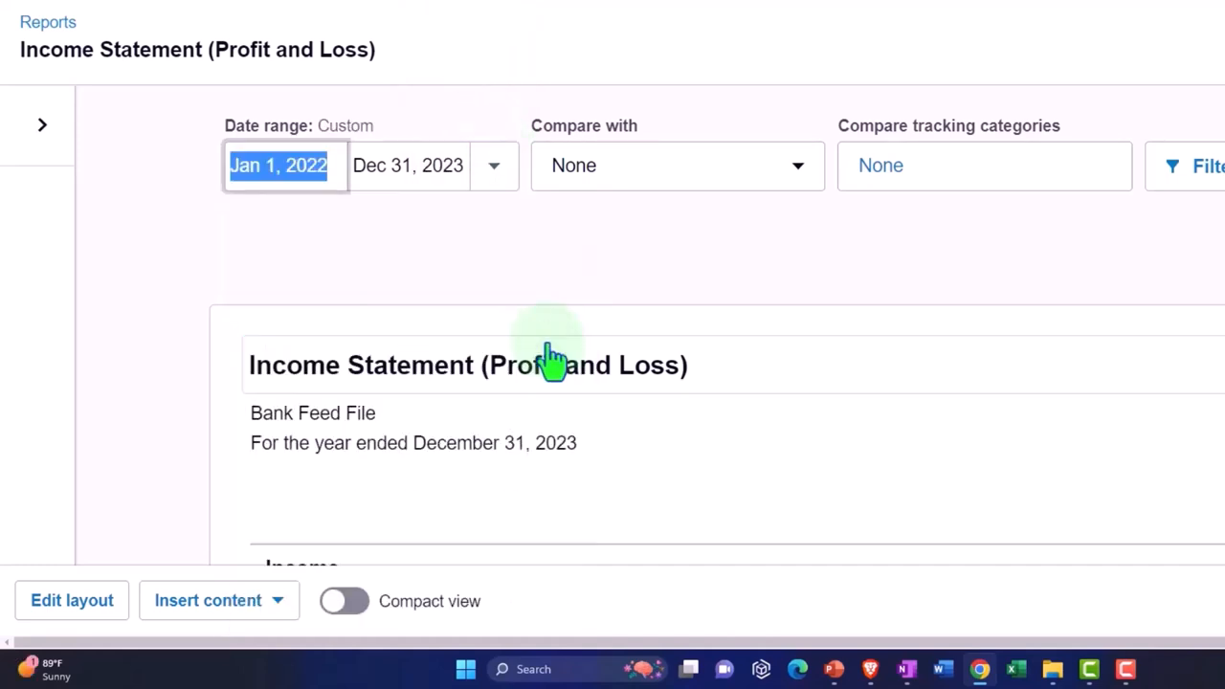
Set the report dates to Jan 1, 2022–Dec 31, 2023, then go to Accounting > Bank accounts
click(408, 165)
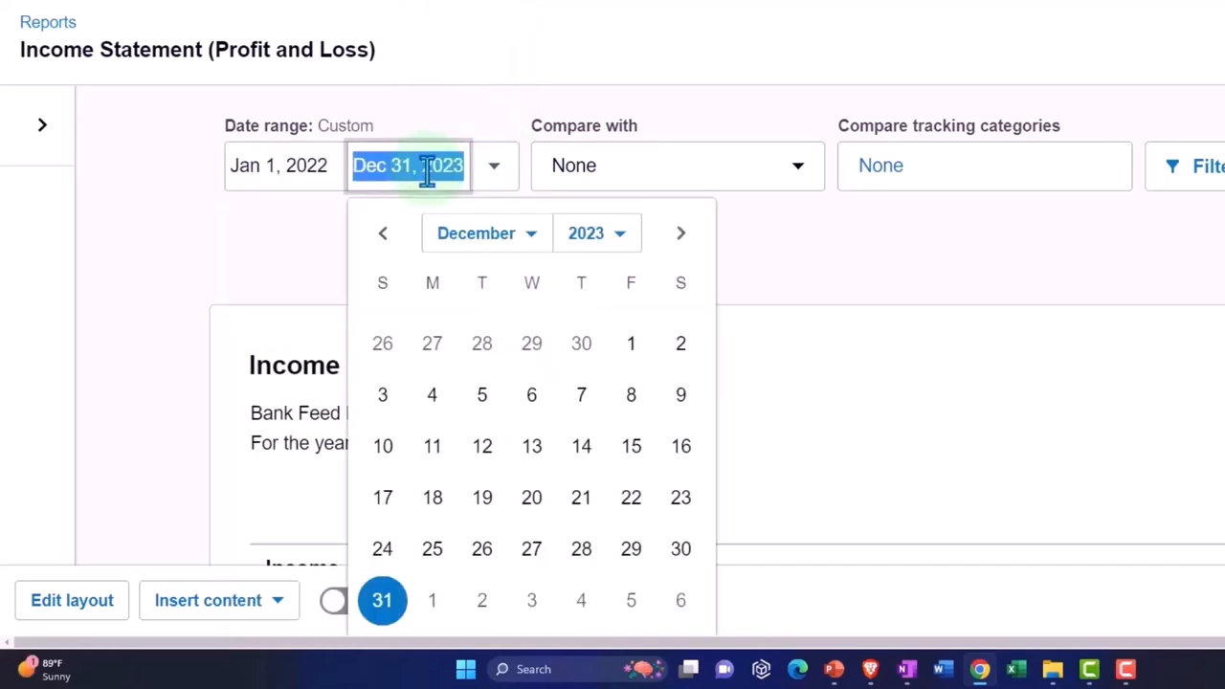
click(596, 233)
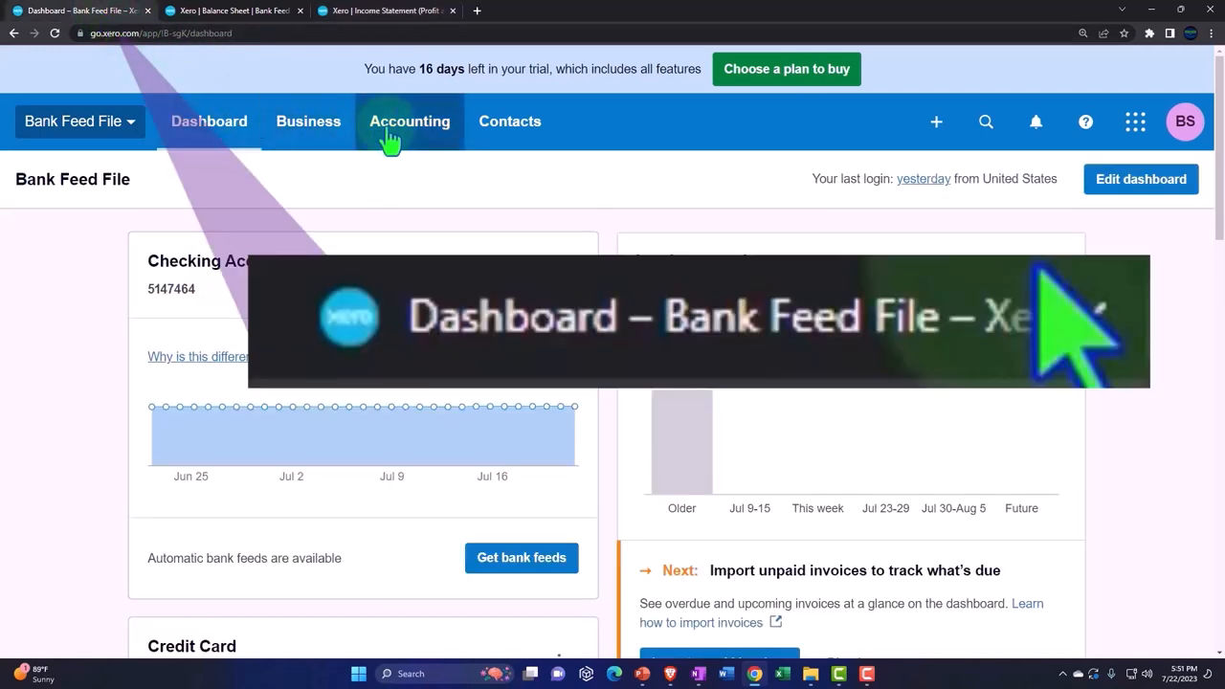
click(409, 120)
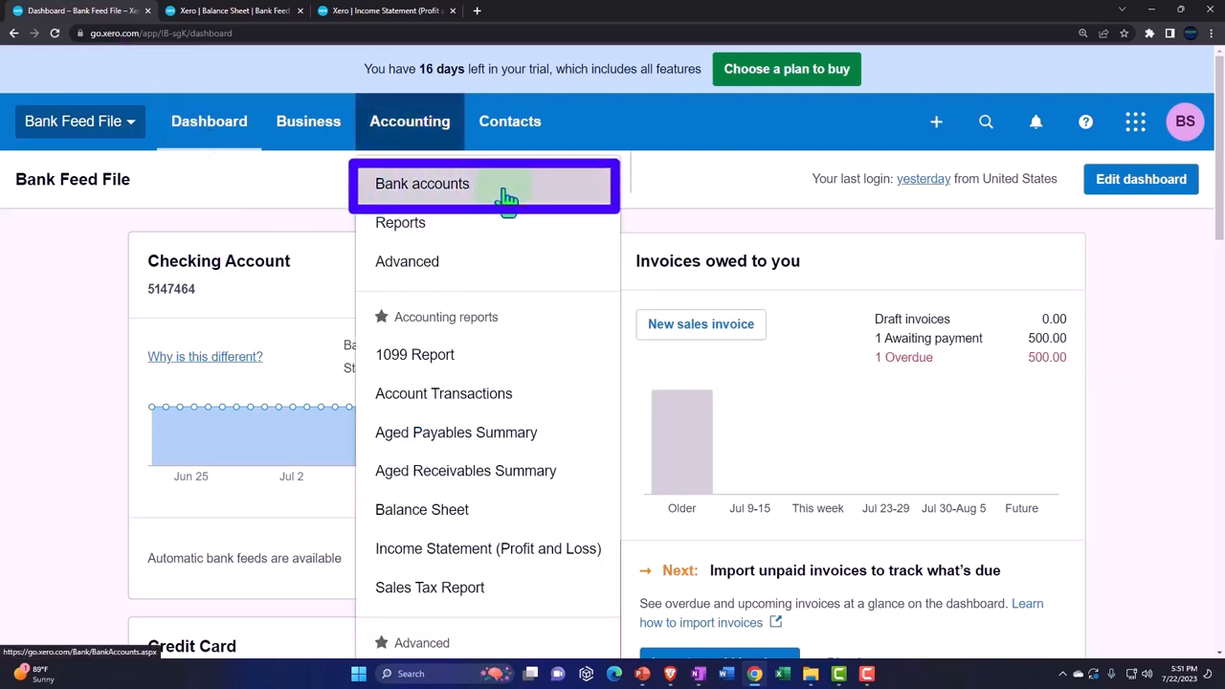
click(422, 183)
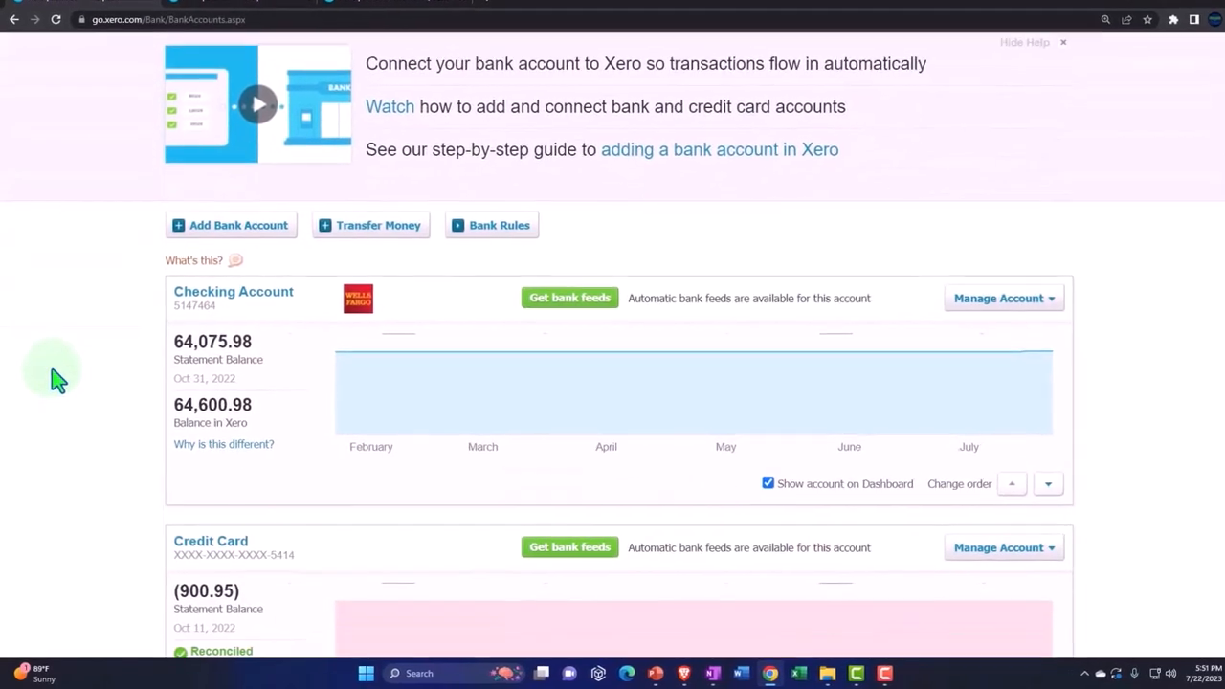
Scroll the bank accounts list and open the Checking Account's transactions
scroll(down, 3)
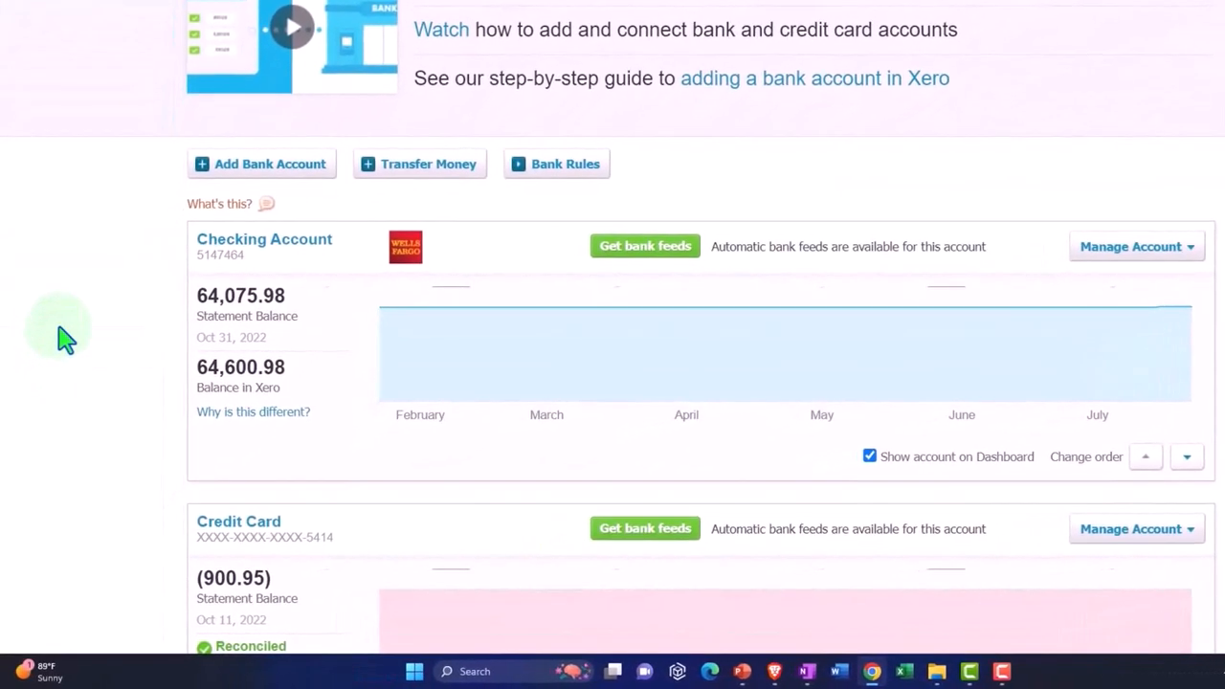
scroll(down, 3)
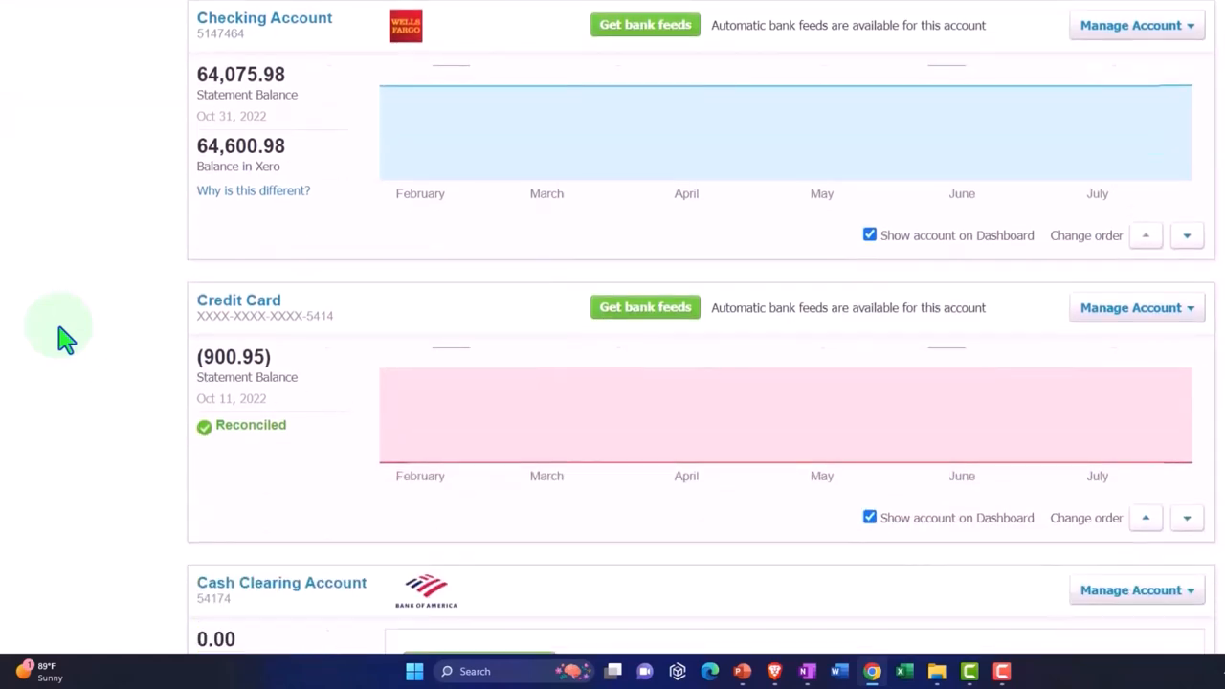
scroll(down, 3)
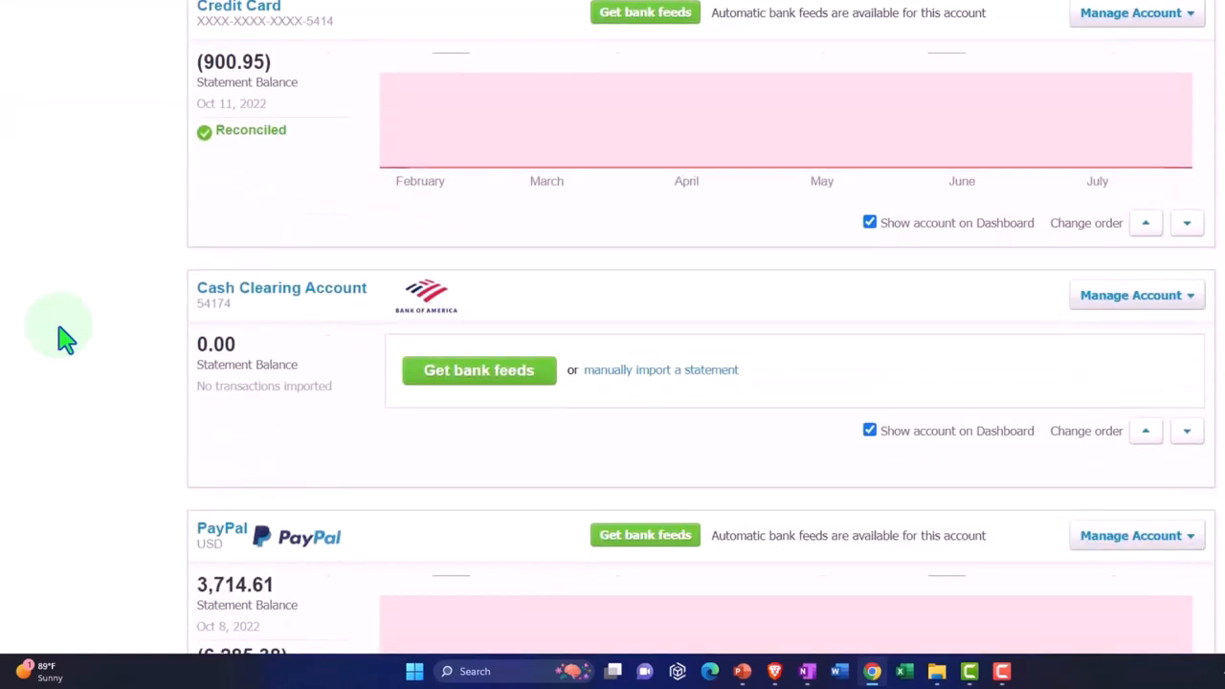
scroll(up, 3)
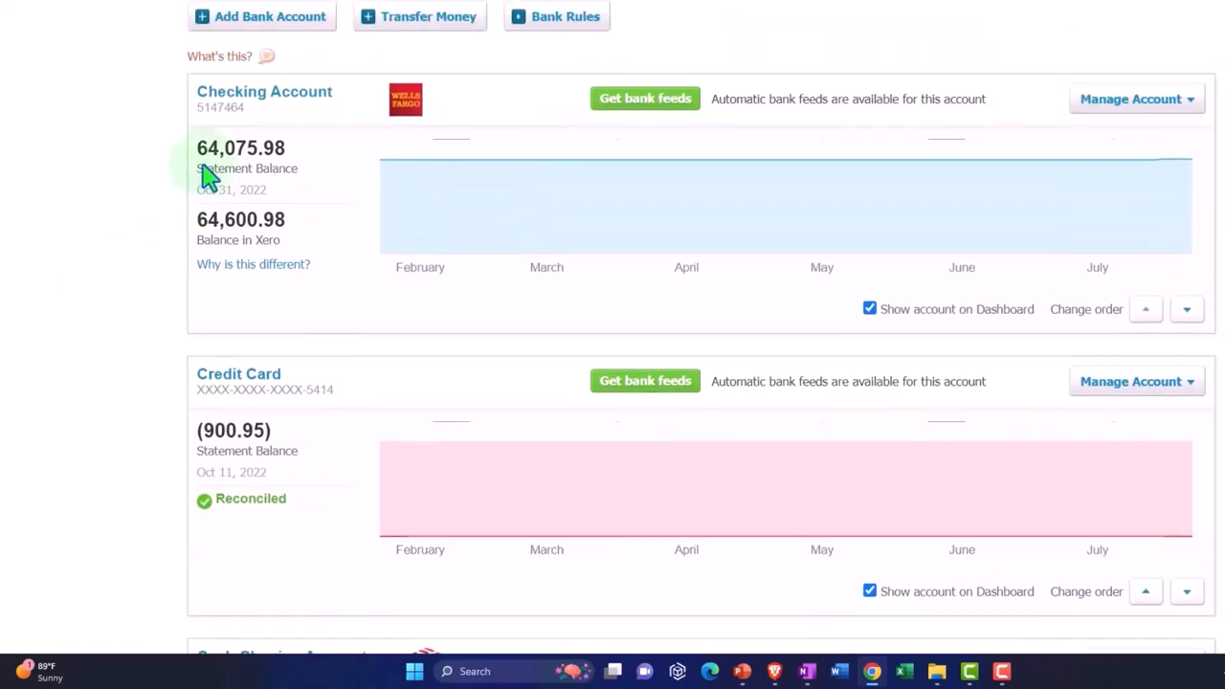
mouse_move(264, 91)
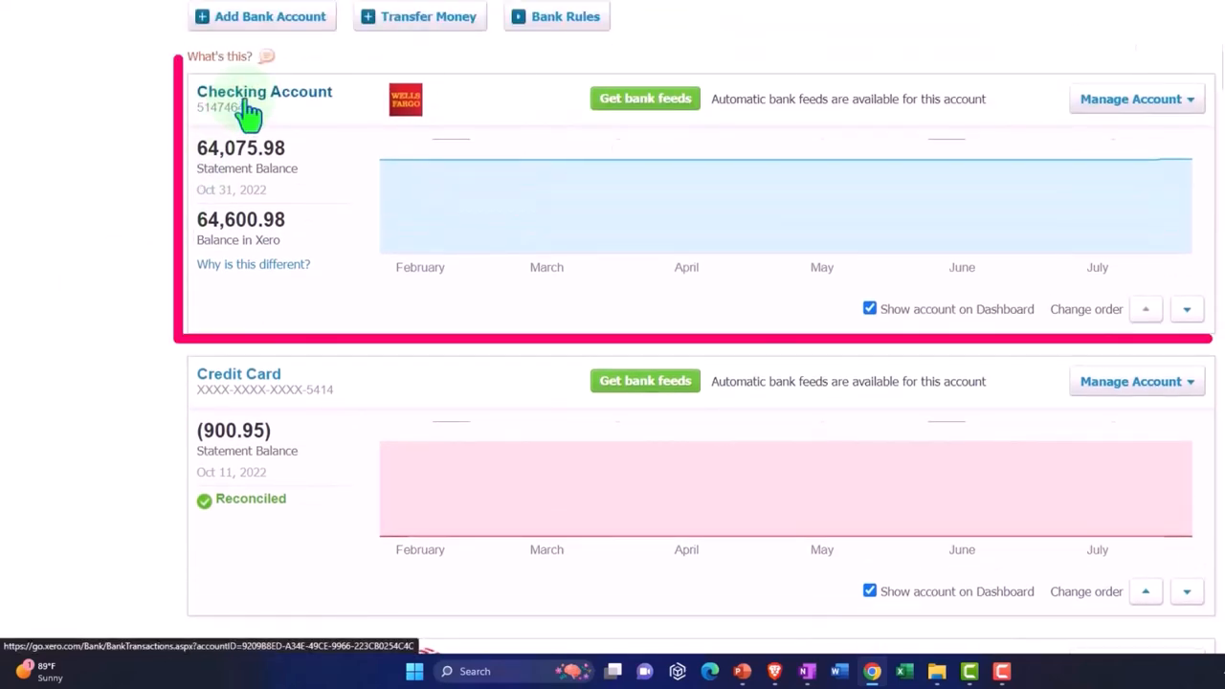
click(264, 91)
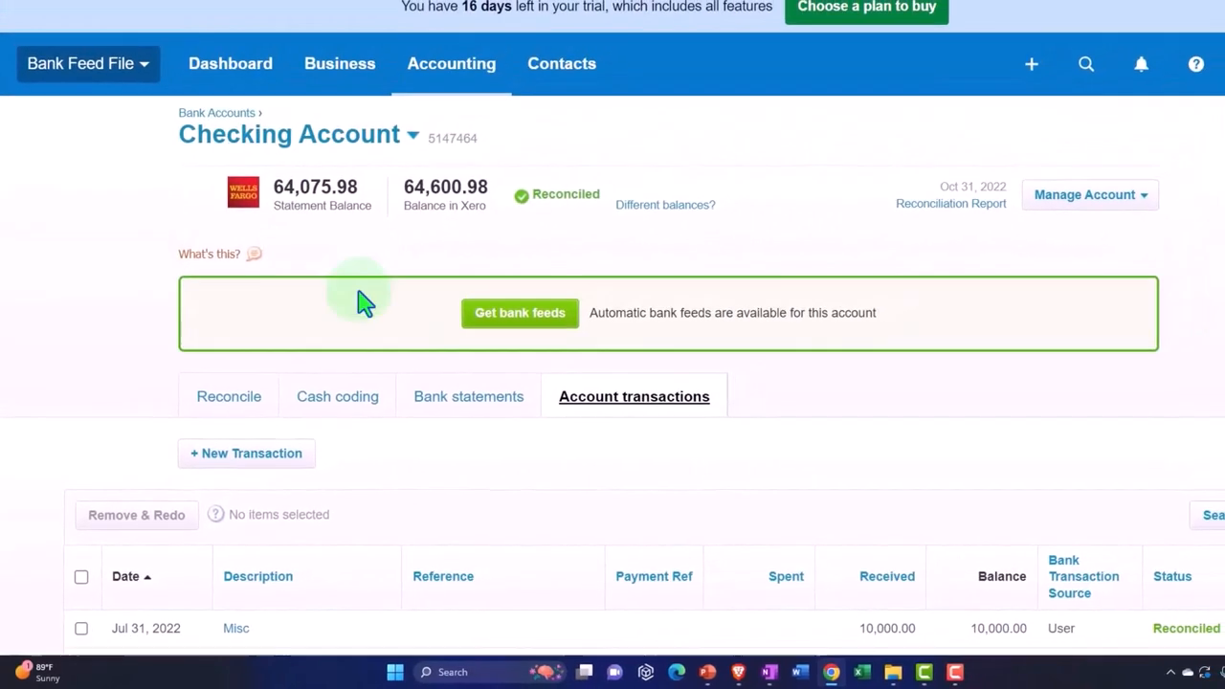